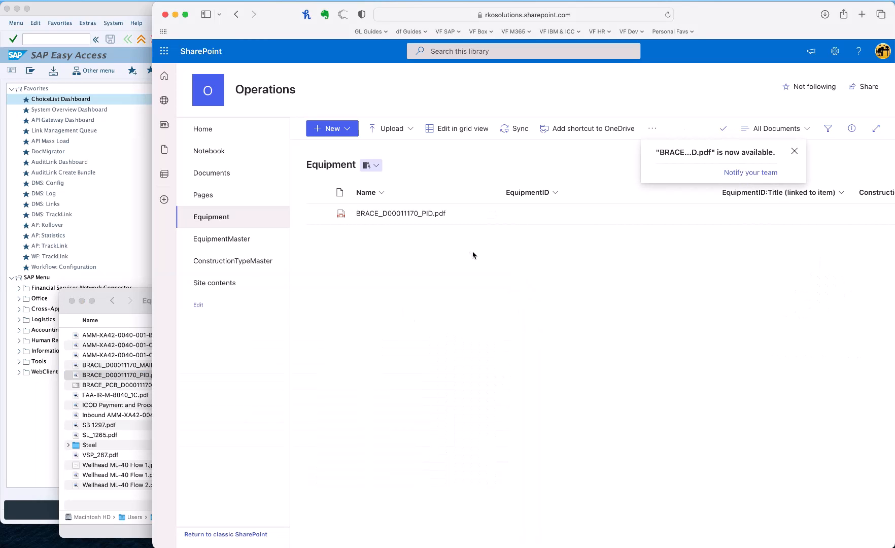
Edit all properties of BRACE_D00011170_PID.pdf and inspect the still-empty EquipmentID choices
{"action": "right_click", "coordinate": [401, 212]}
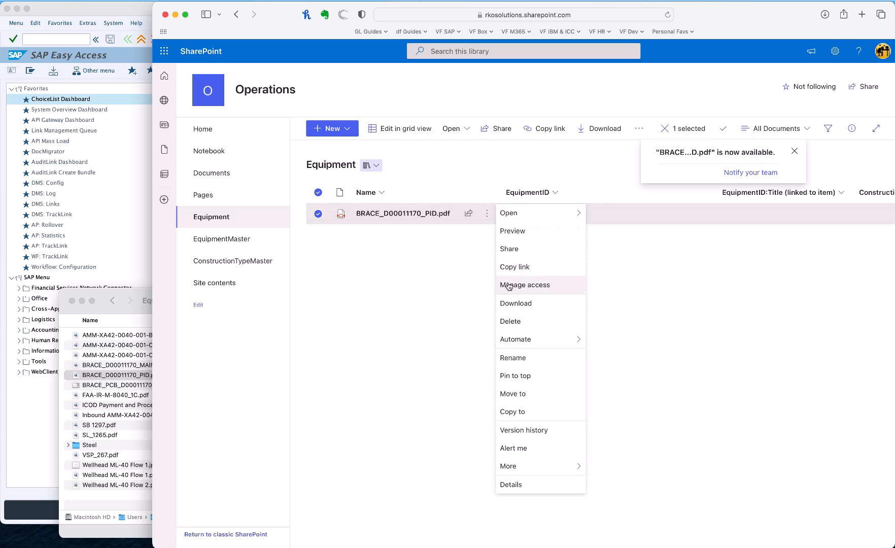
{"action": "left_click", "coordinate": [523, 284]}
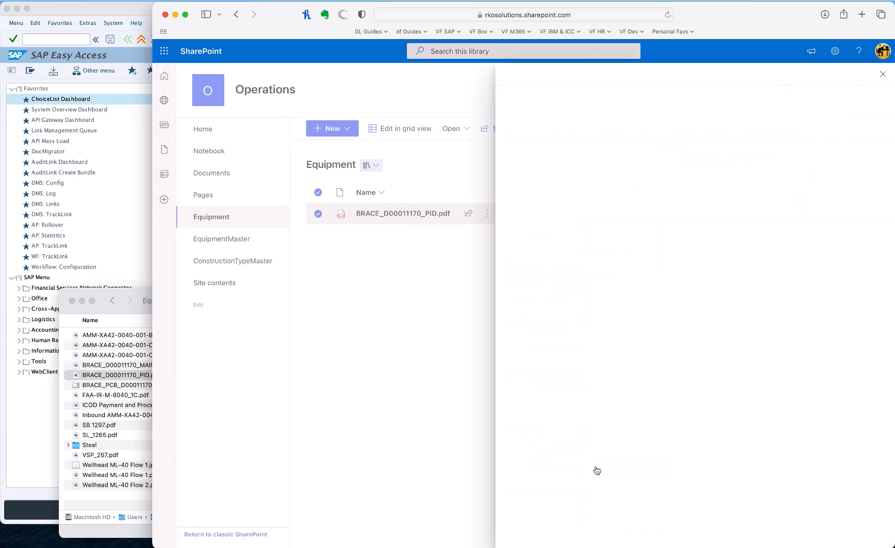
{"action": "left_click", "coordinate": [402, 213]}
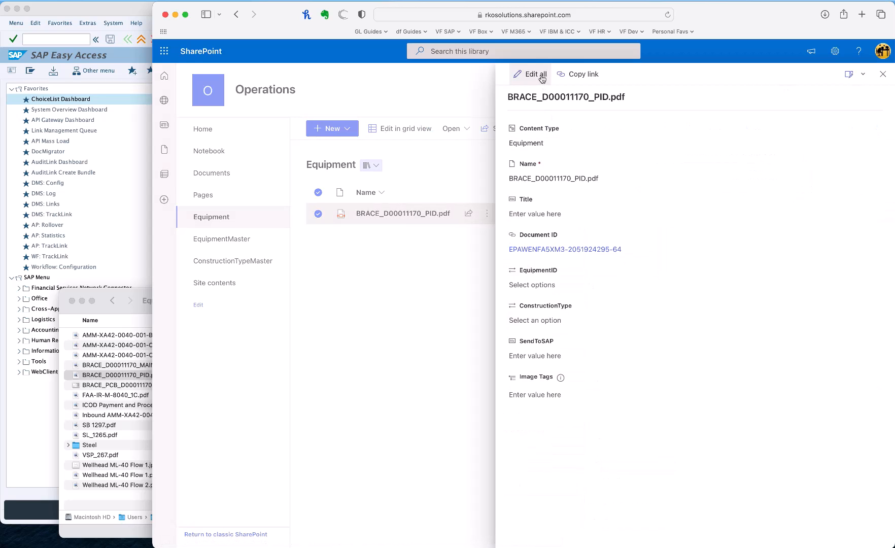
{"action": "left_click", "coordinate": [534, 74]}
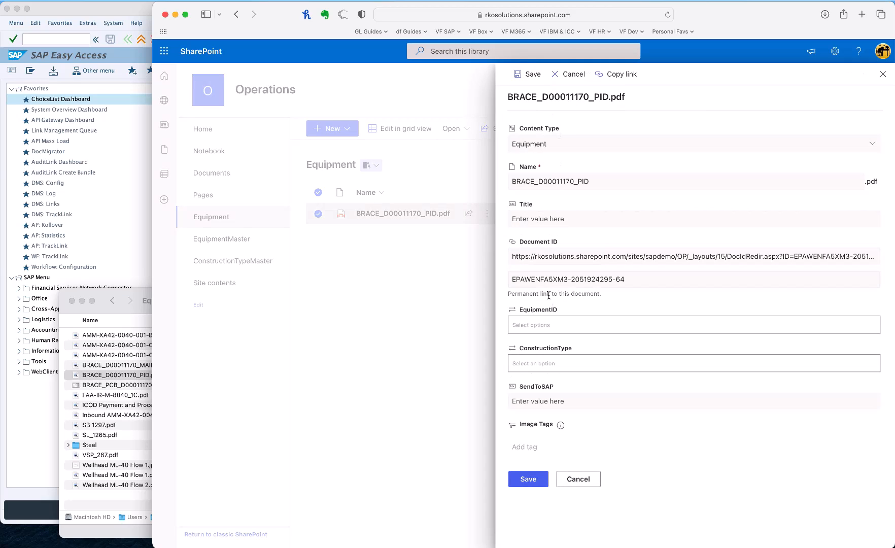
{"action": "left_click", "coordinate": [692, 324]}
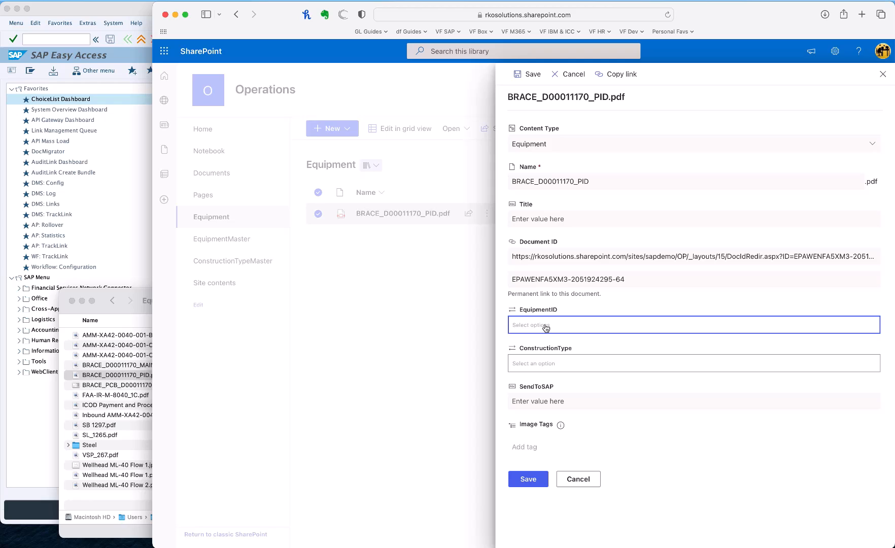
{"action": "left_click", "coordinate": [577, 479]}
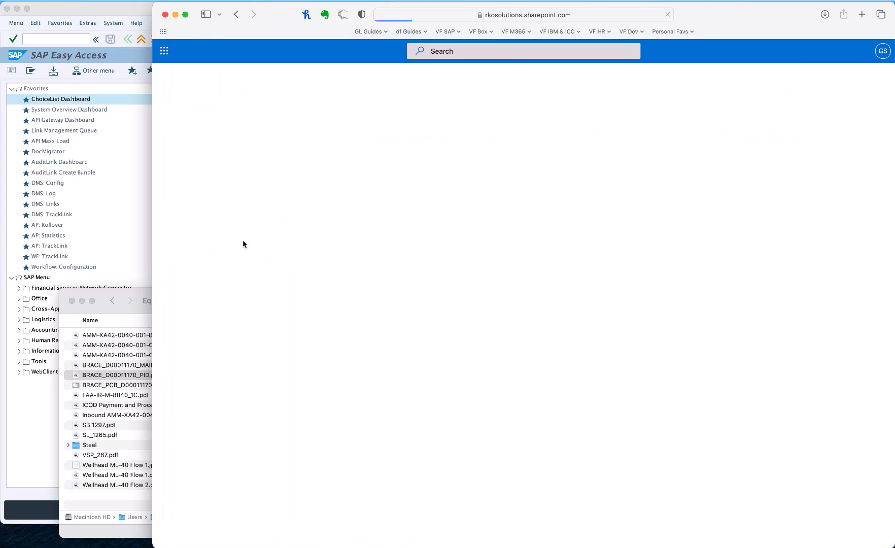
From the docuflow ChoiceList Dashboard, send the EquipmentMaster choice list to SharePoint successfully
{"action": "left_click", "coordinate": [223, 238]}
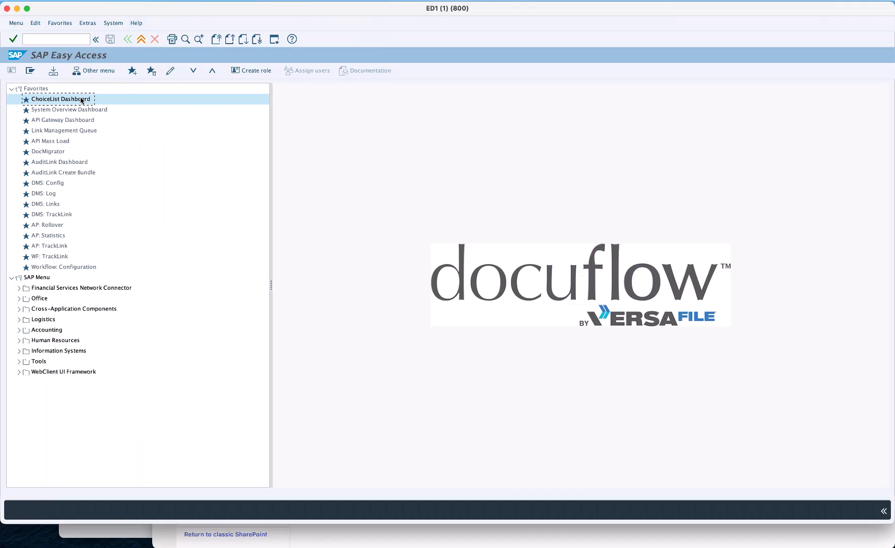
{"action": "double_click", "coordinate": [60, 98]}
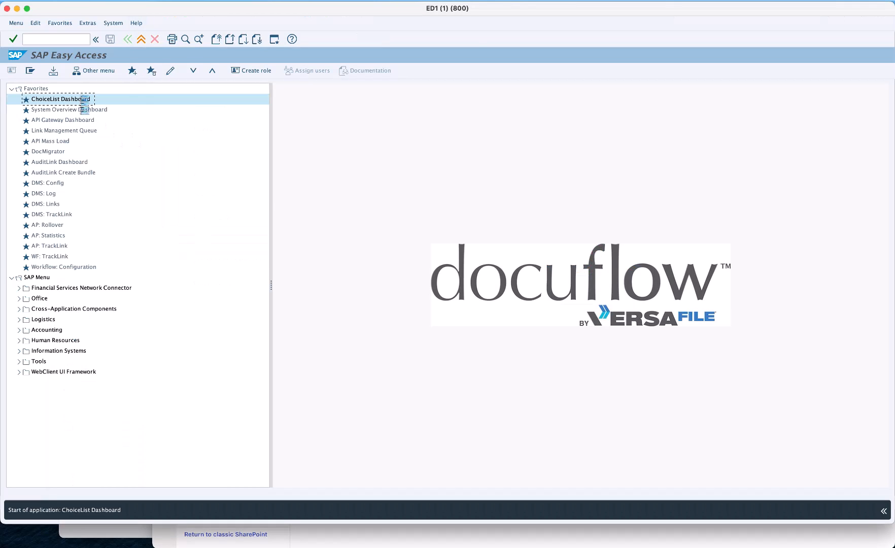
{"action": "double_click", "coordinate": [58, 99]}
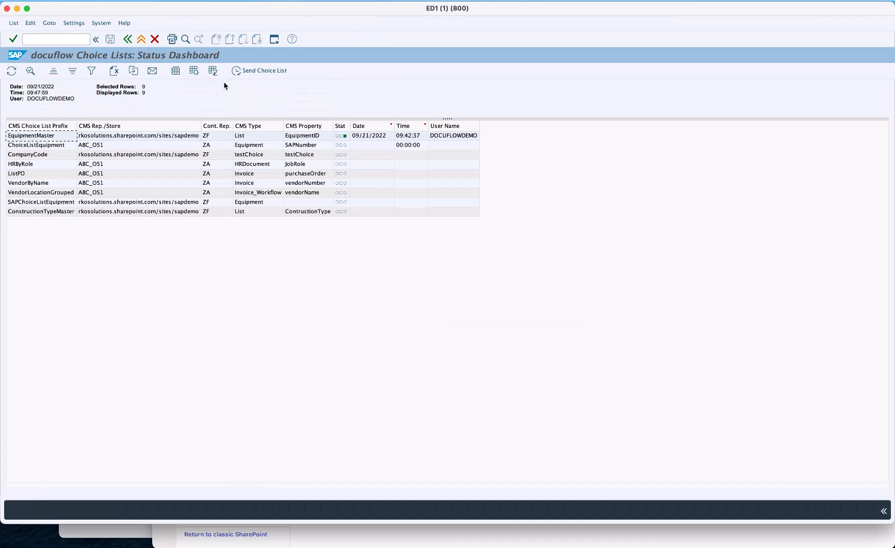
{"action": "left_click", "coordinate": [258, 70]}
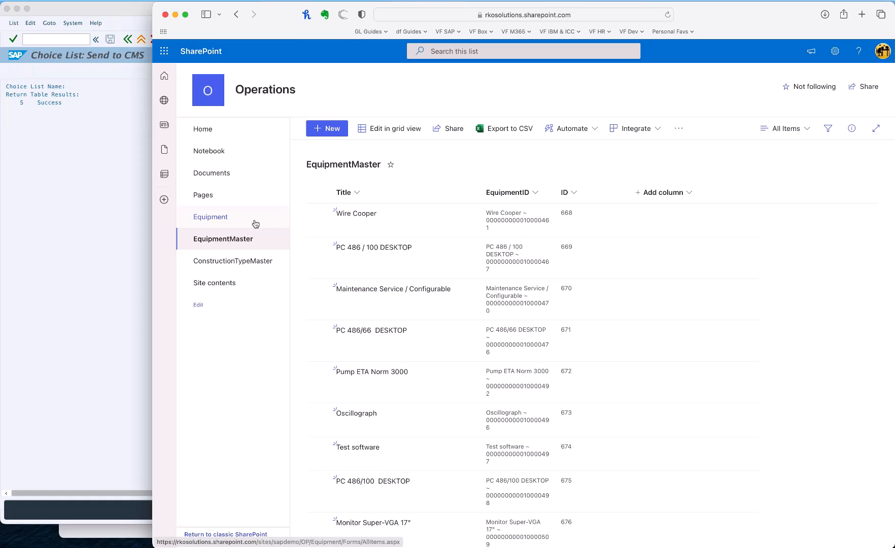
Back in the Equipment library, show the properties pane of BRACE_D00011170_PID.pdf
{"action": "left_click", "coordinate": [209, 216]}
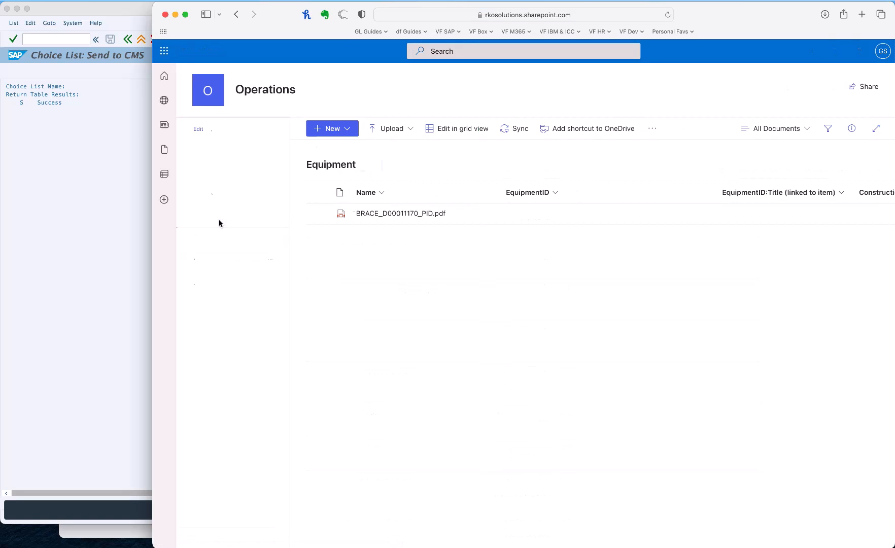
{"action": "left_click", "coordinate": [485, 216]}
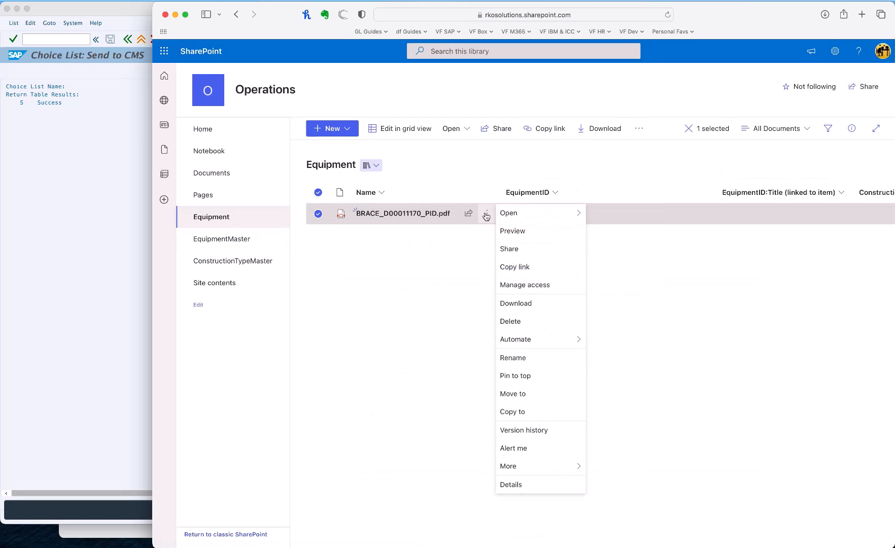
{"action": "mouse_move", "coordinate": [507, 465]}
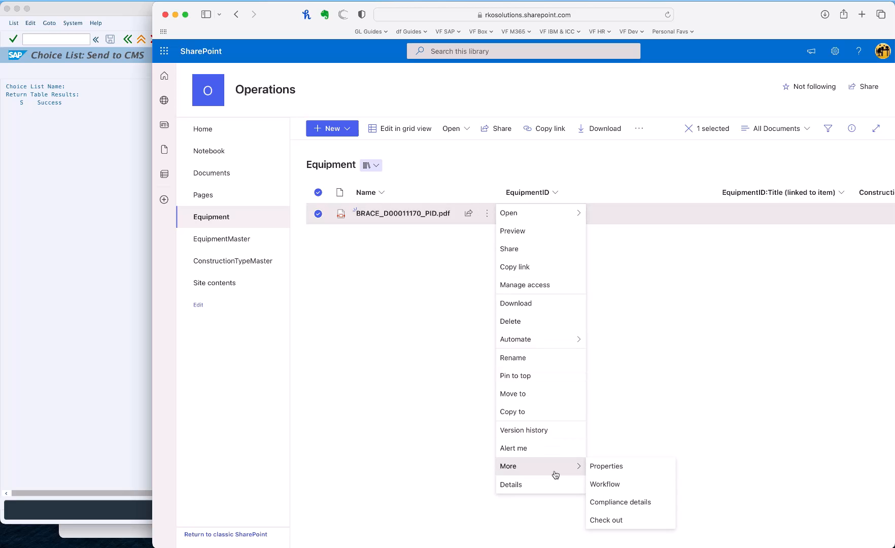
{"action": "left_click", "coordinate": [605, 465]}
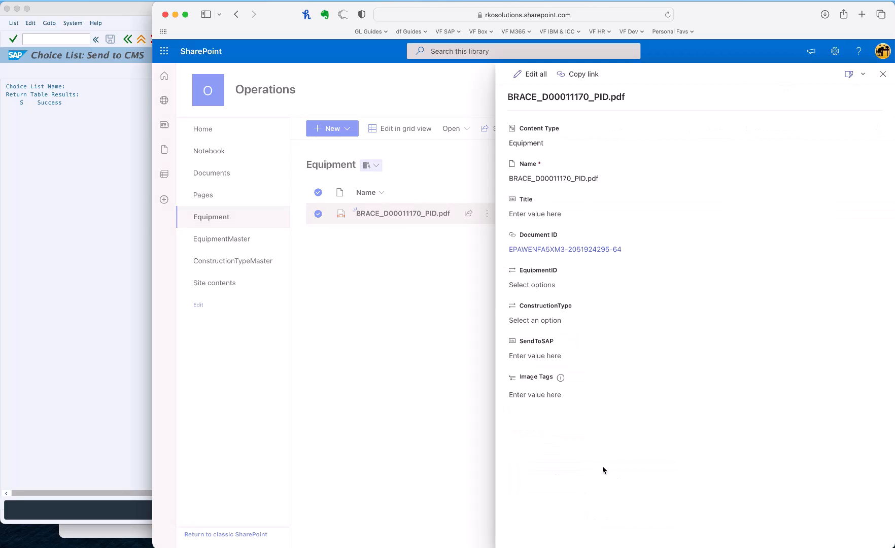
{"action": "mouse_move", "coordinate": [535, 74]}
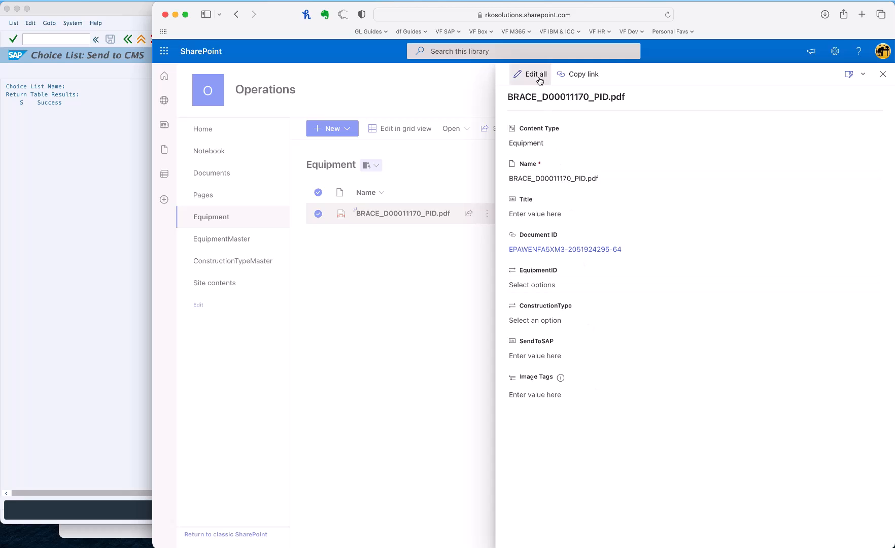
Set EquipmentID to Brace Assy 1001 RTP and Brace Assy 2001 NLG by searching 'brace'
{"action": "left_click", "coordinate": [531, 74]}
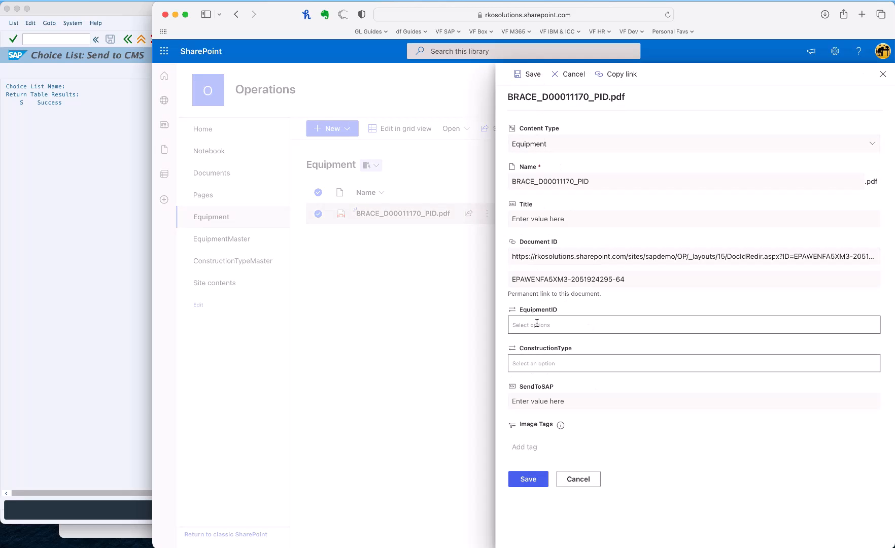
{"action": "type", "text": "col"}
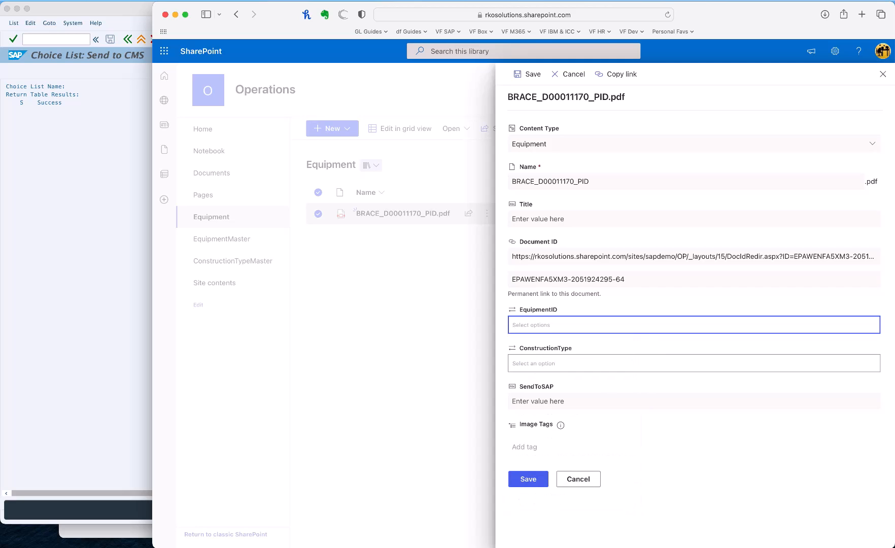
{"action": "type", "text": "brace"}
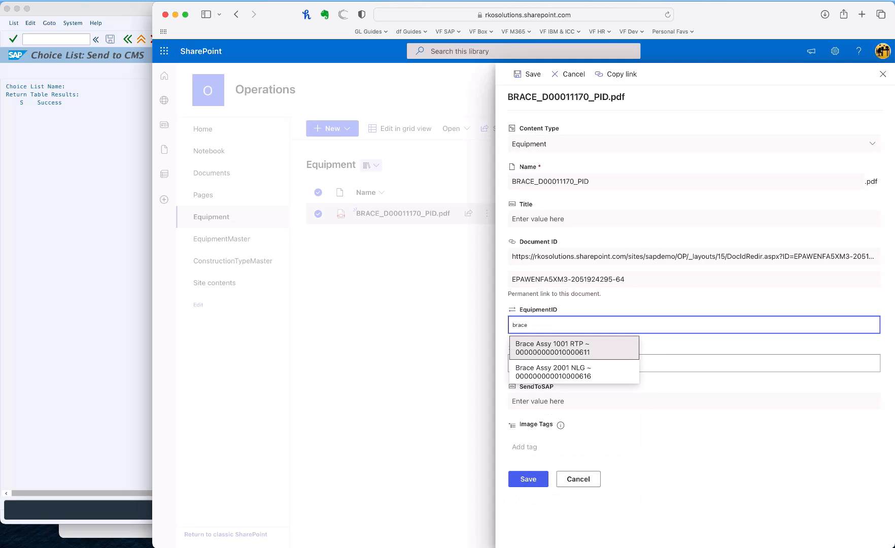
{"action": "left_click", "coordinate": [551, 347]}
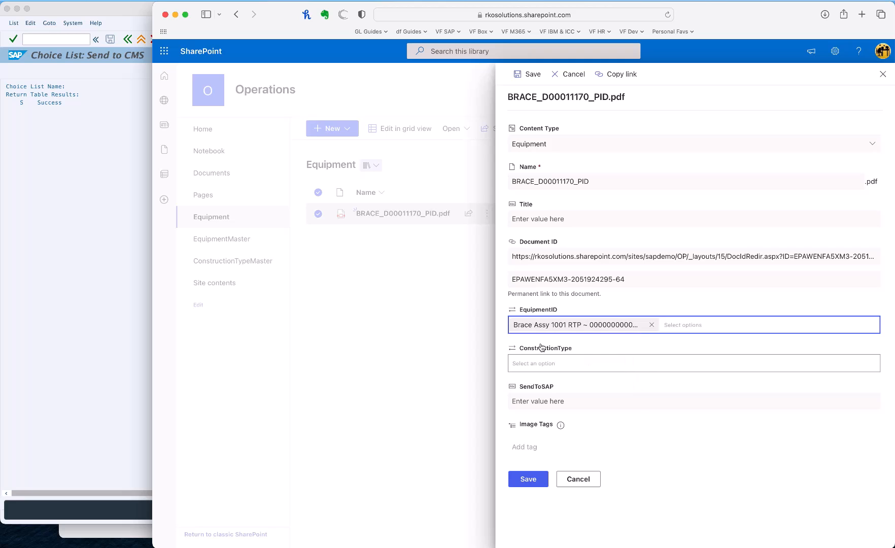
{"action": "type", "text": "brace"}
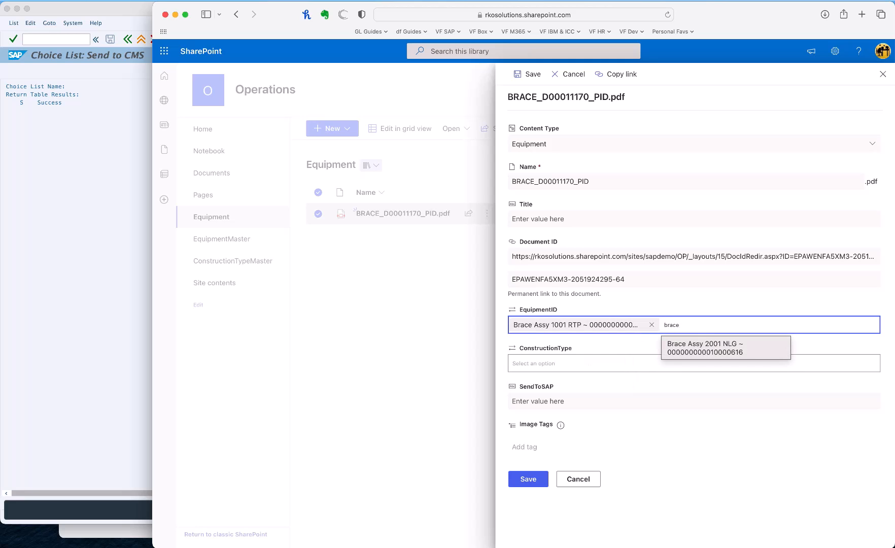
{"action": "left_click", "coordinate": [724, 347]}
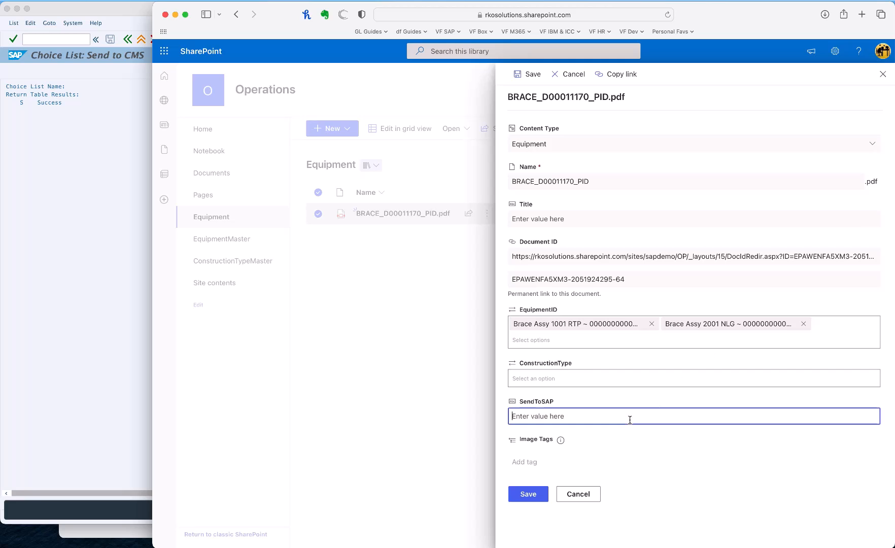
Enter True for SendToSAP and save the PDF's properties
{"action": "type", "text": "True"}
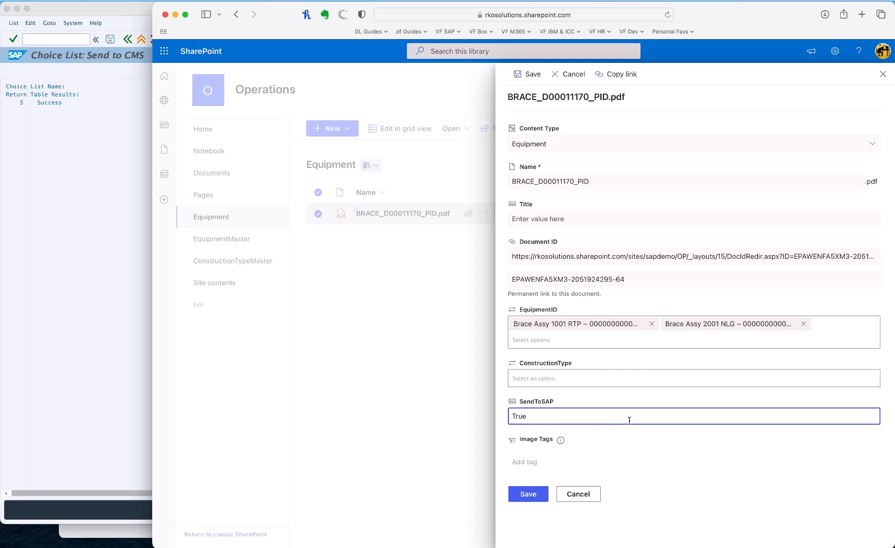
{"action": "left_click", "coordinate": [527, 494]}
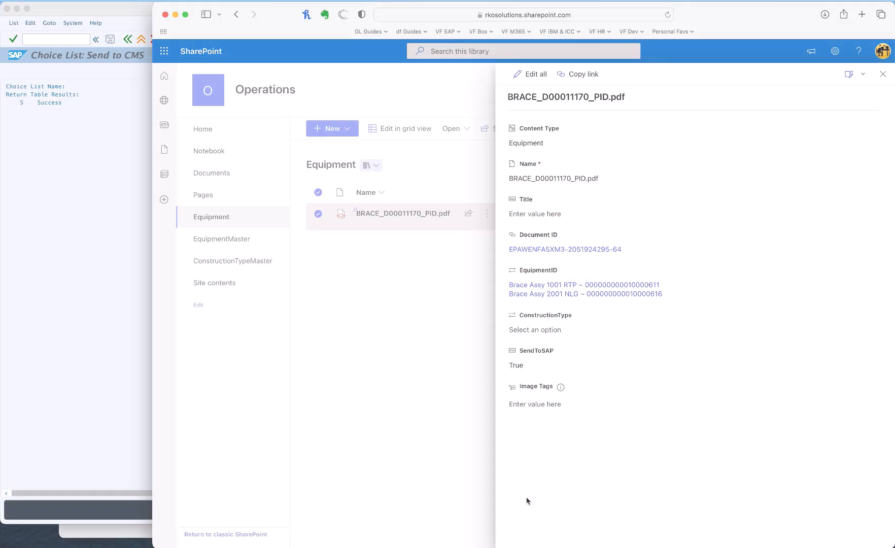